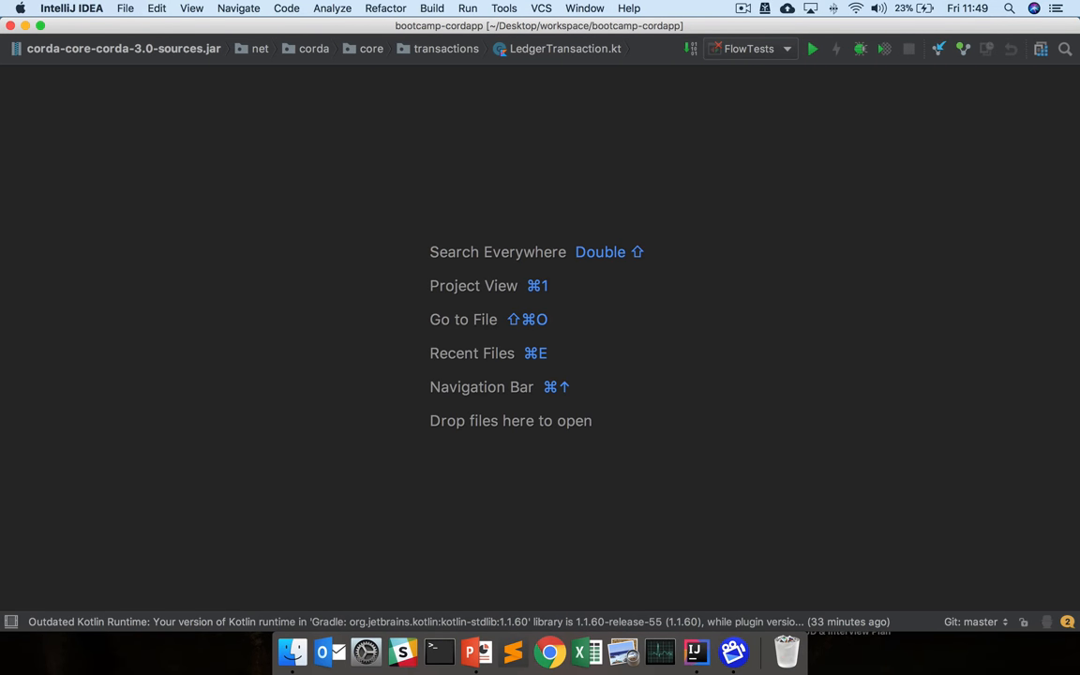
mouse_move(251, 340)
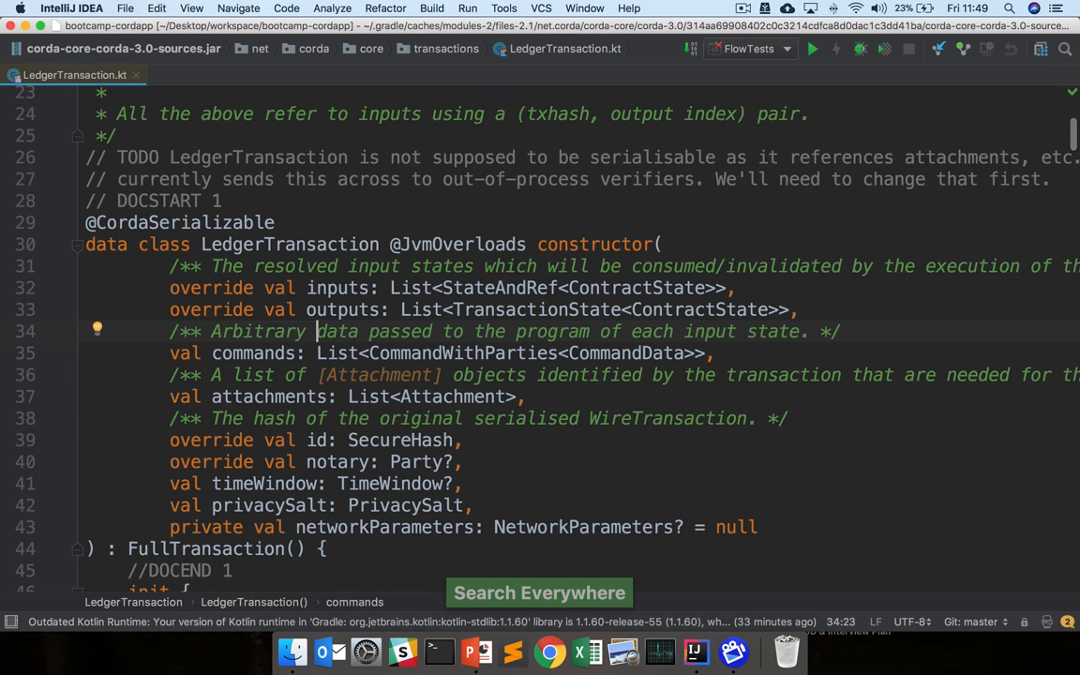
key("Escape")
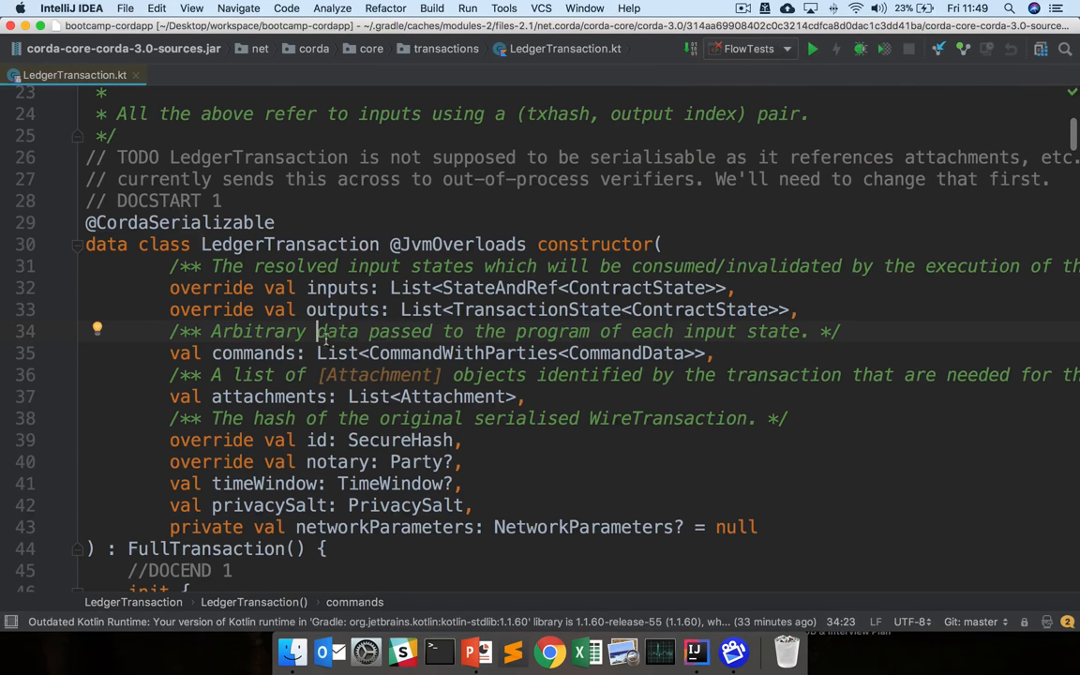
mouse_move(276, 354)
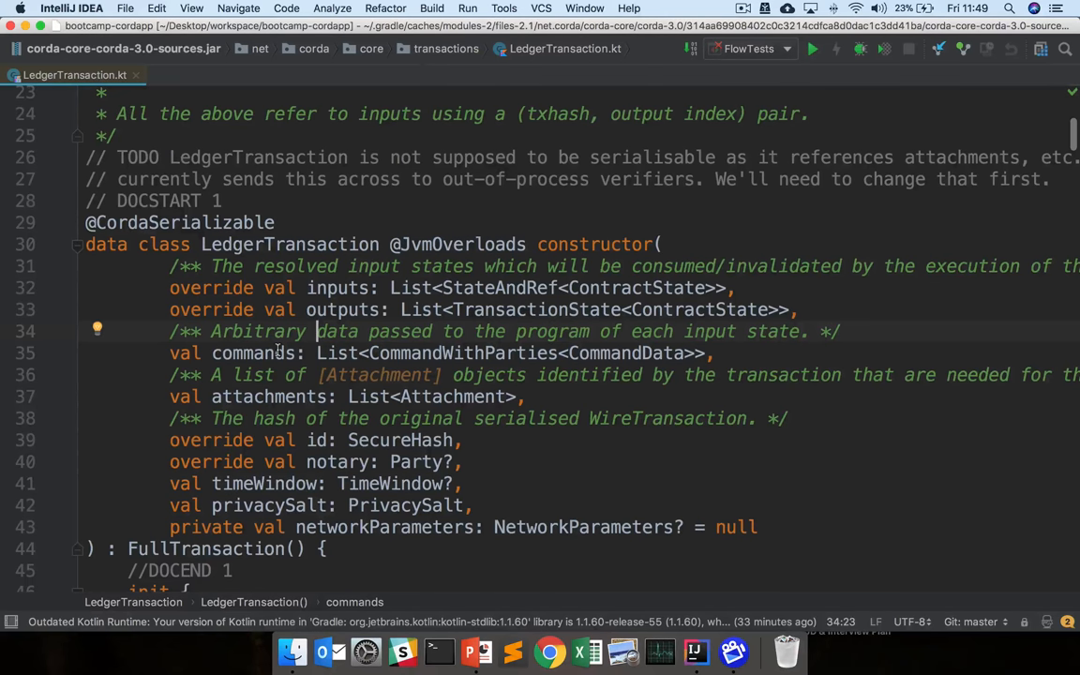
mouse_move(288, 482)
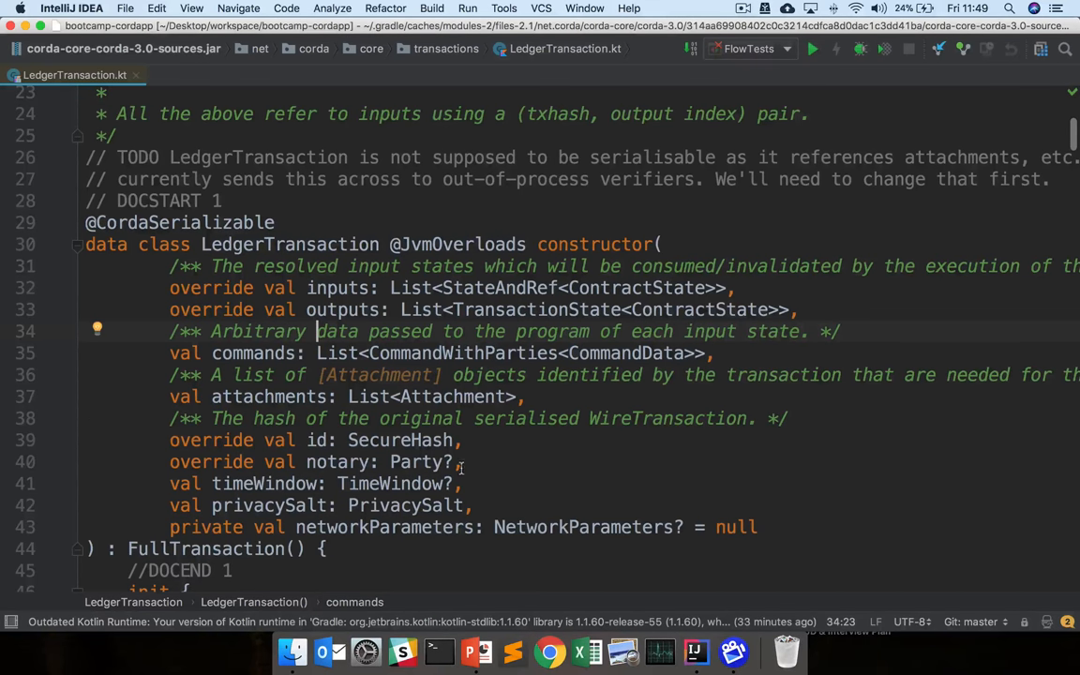
mouse_move(302, 440)
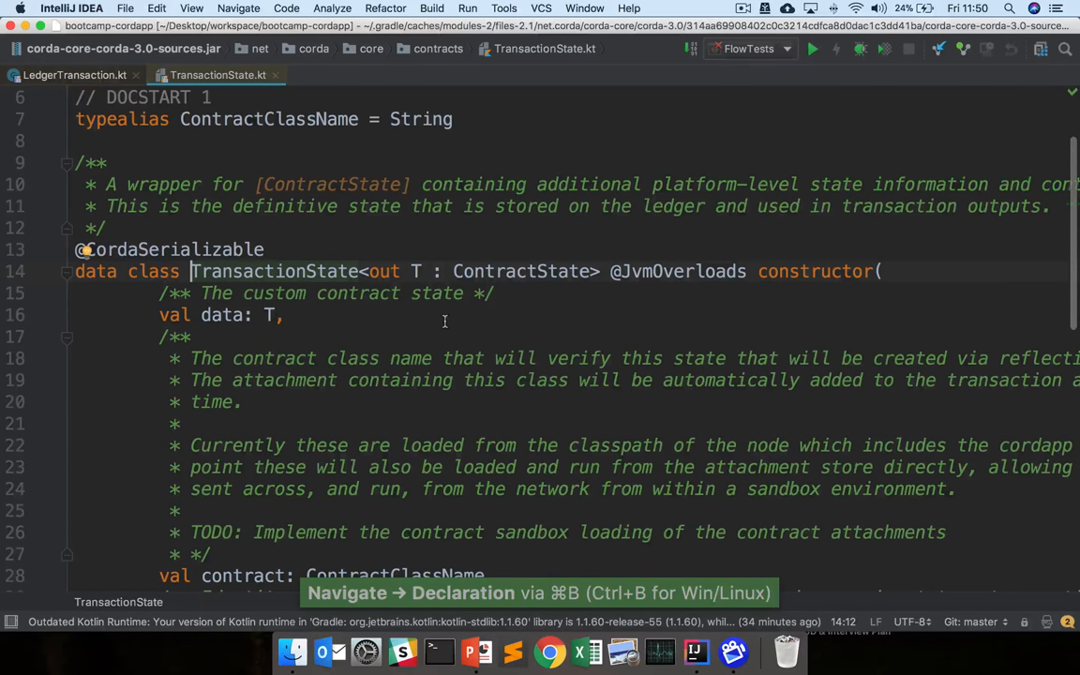
mouse_move(369, 315)
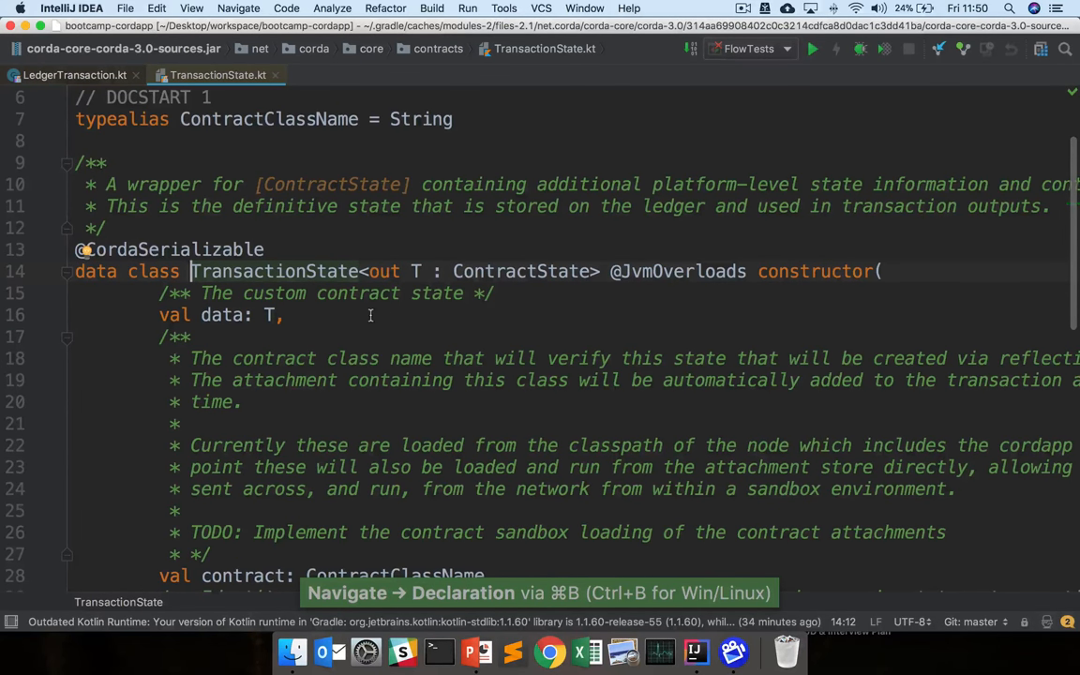
- Review TransactionState's data, contract, notary and encumbrance properties, then return to LedgerTransaction's constructor
scroll("down", 3)
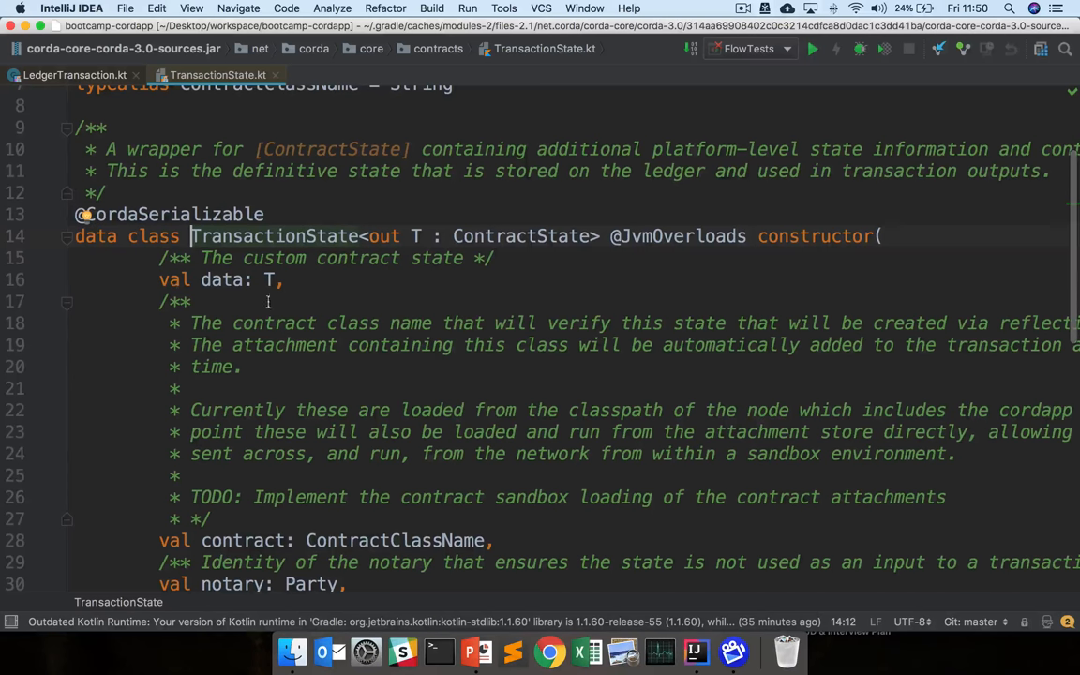
scroll("down", 3)
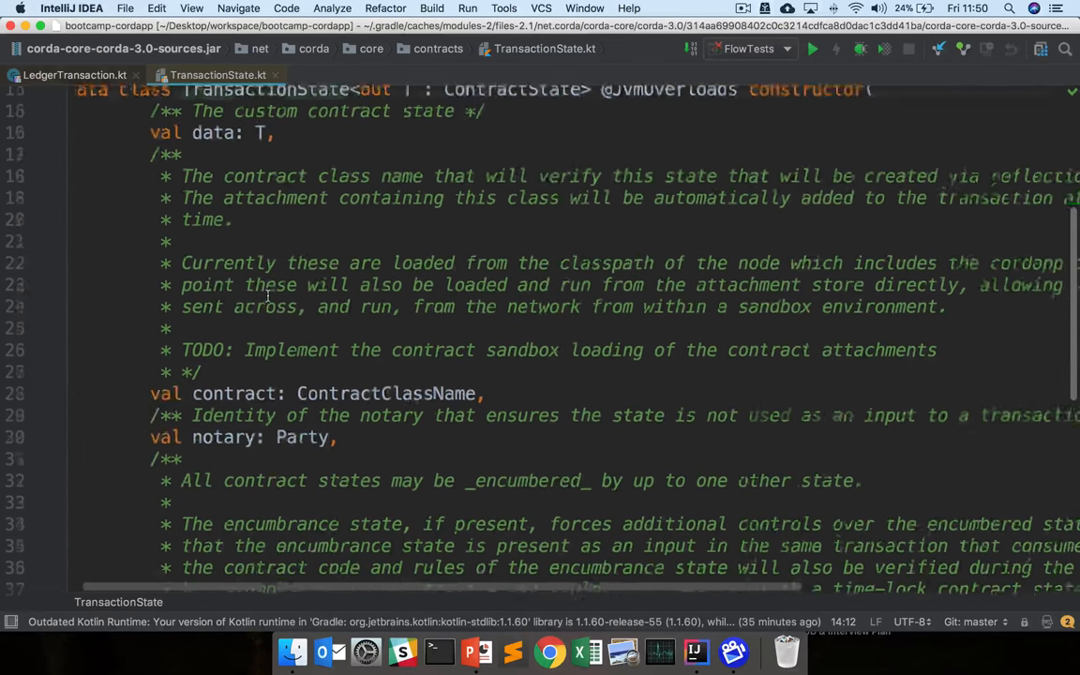
scroll("down", 3)
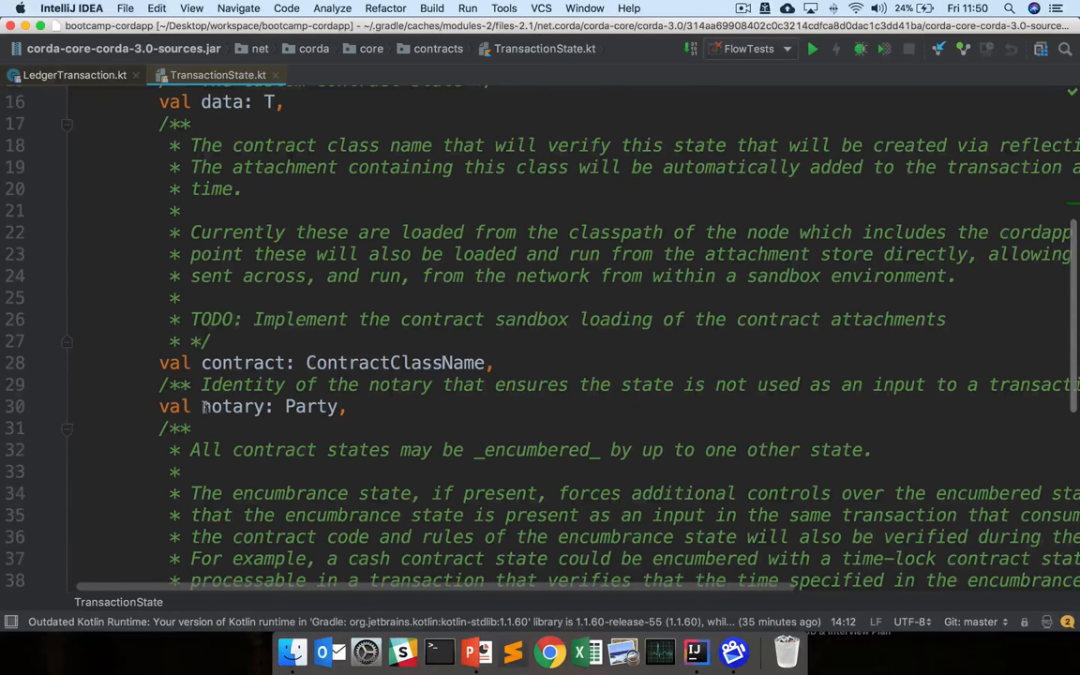
left_click(345, 409)
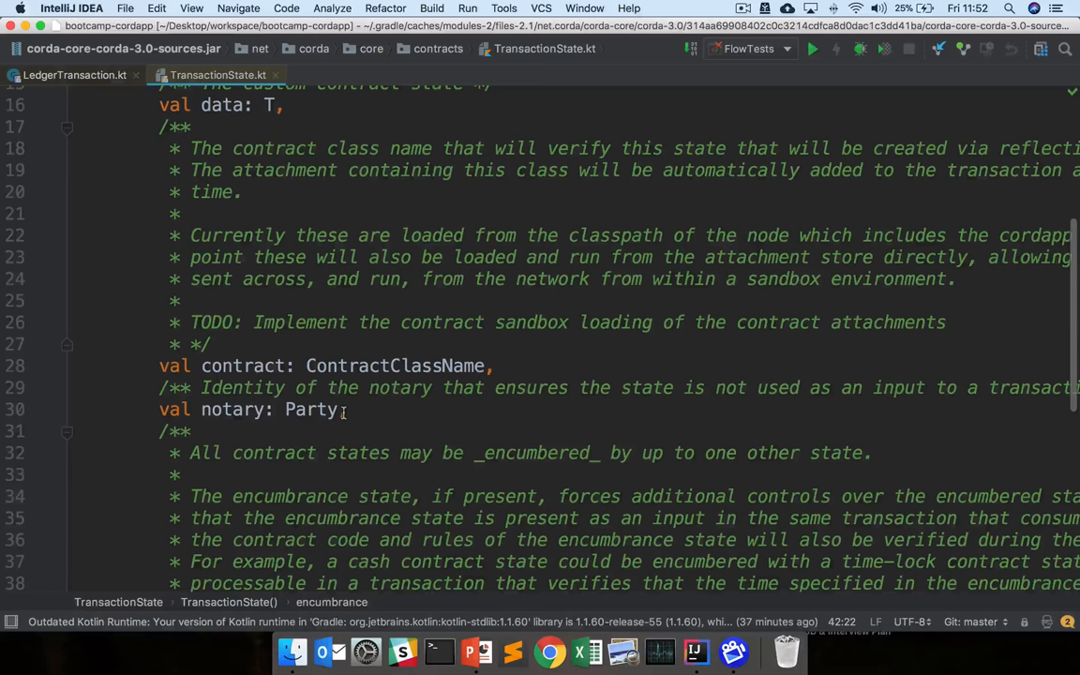
left_click(75, 75)
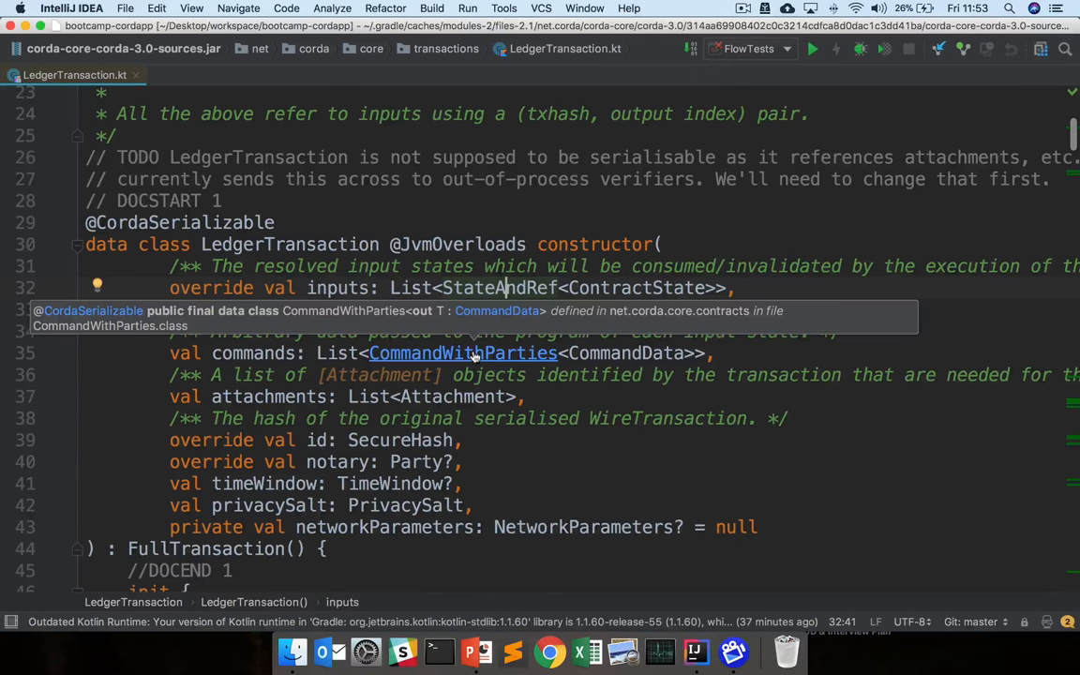
- Jump to the CommandWithParties declaration in Structures.kt to see its signers, signingParties and value
left_click(462, 353)
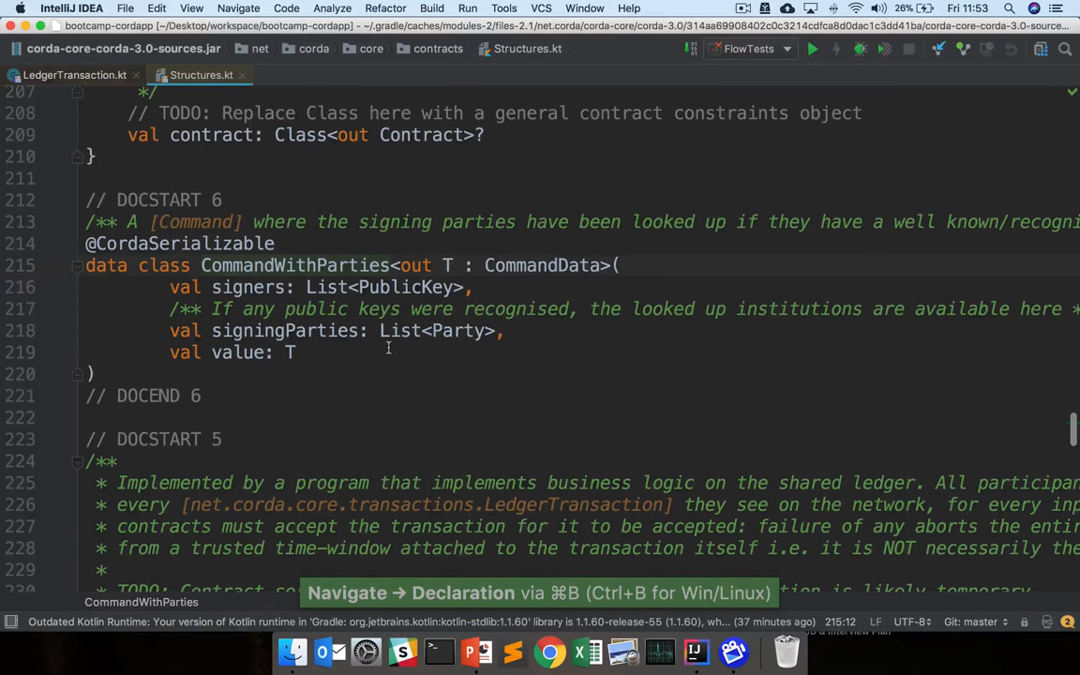